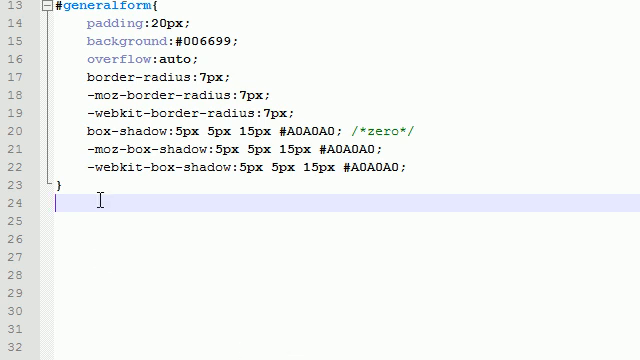
Type the .container rule with width:740px below the #generalform block
text(.cont)
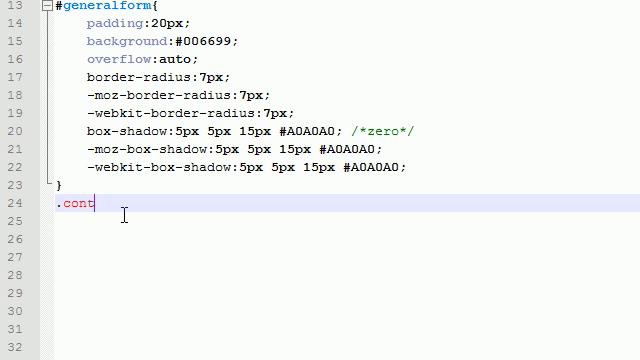
text(ainer)
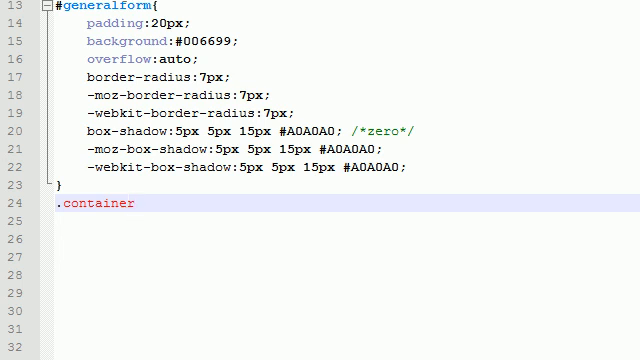
text({)
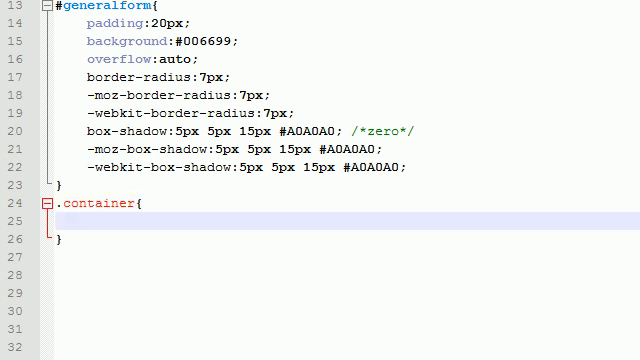
text(width)
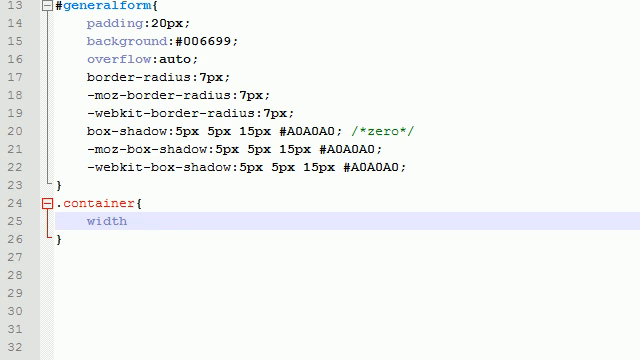
text(:7)
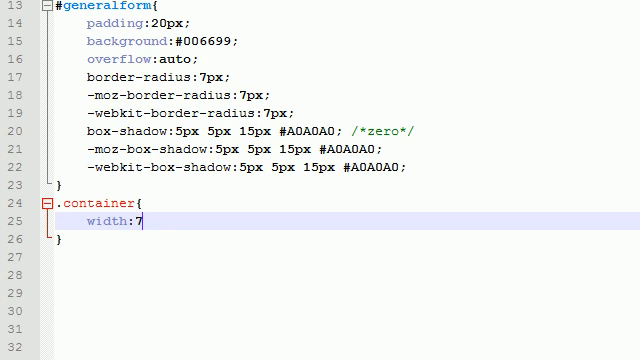
text(40;)
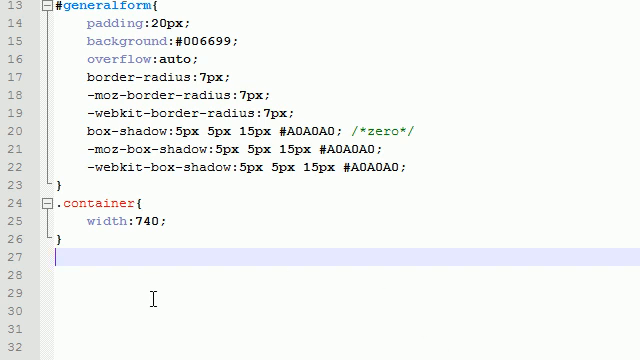
text(px)
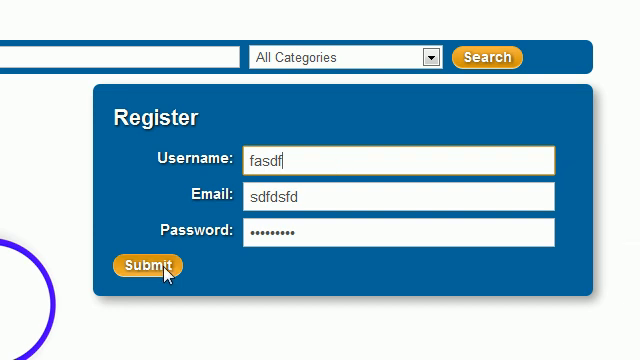
Submit the filled-in registration form in the browser
click(145, 265)
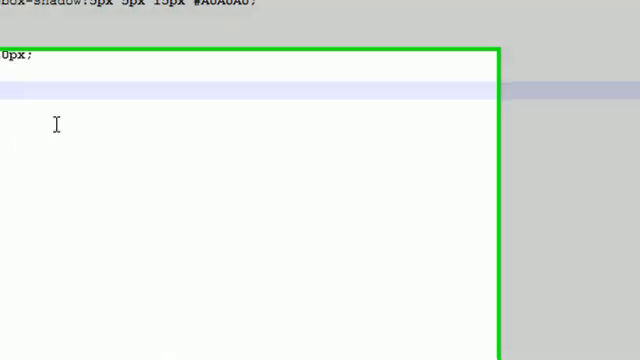
Start the .error rule with white text and a #D00000 background color
text(.eror)
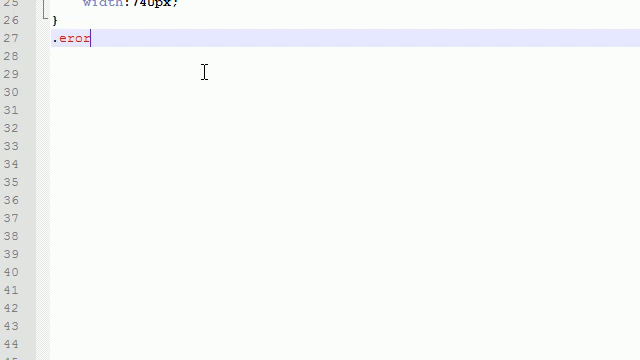
text(r{})
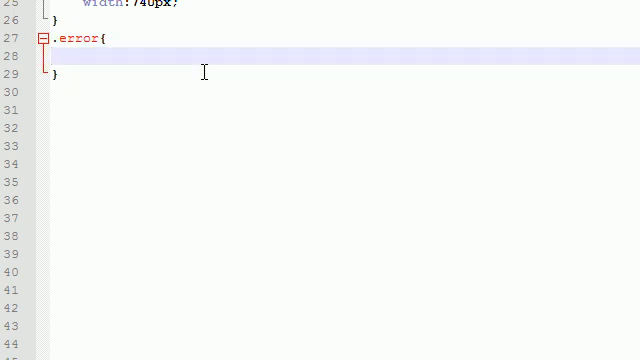
text(color:white;)
text(bnac)
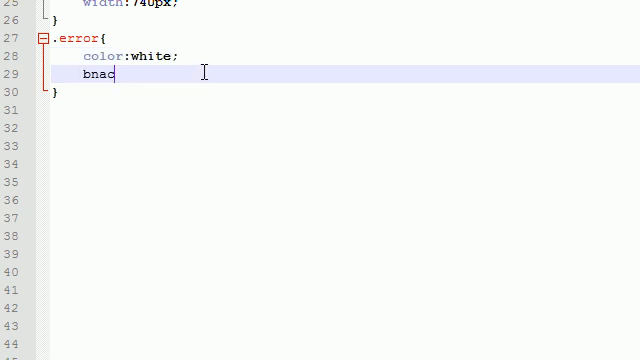
text(backgroun)
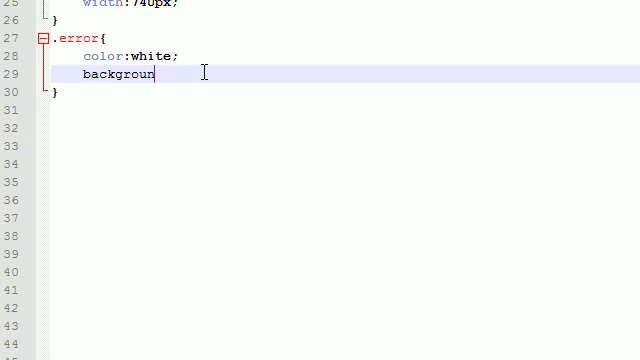
text(d-color:)
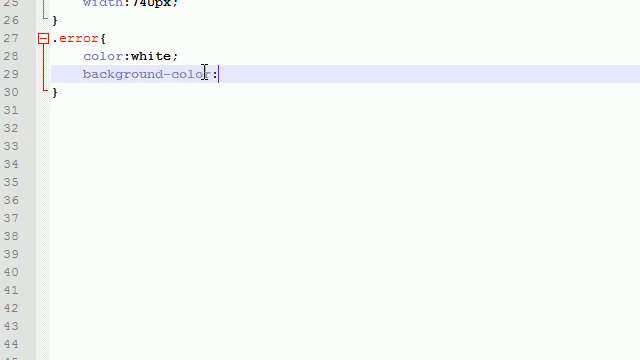
text(#)
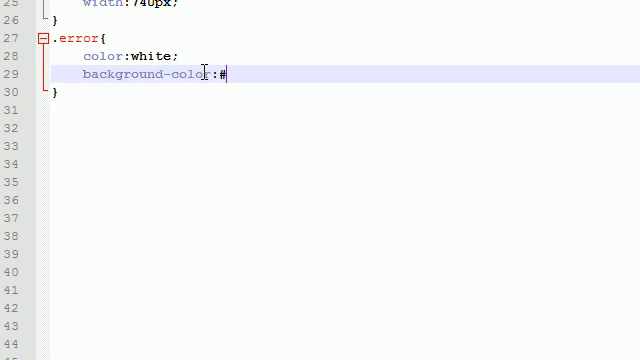
text(D00)
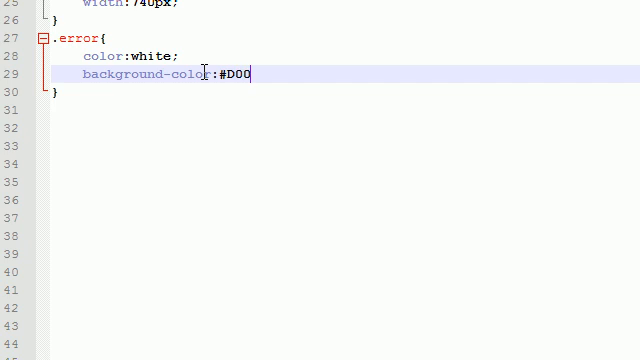
text(000;)
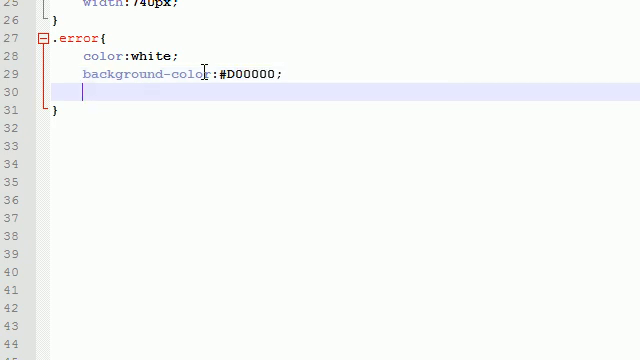
Give .error 4px padding, 10px margin, Arial font family and bold weight
text(padding)
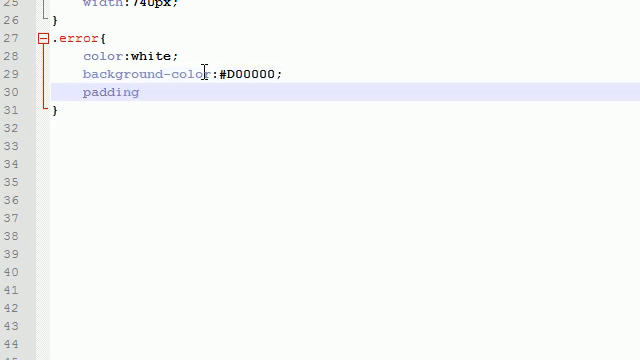
text(:4px;)
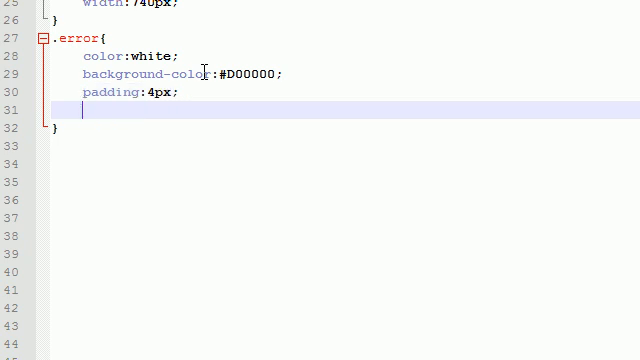
text(margin:)
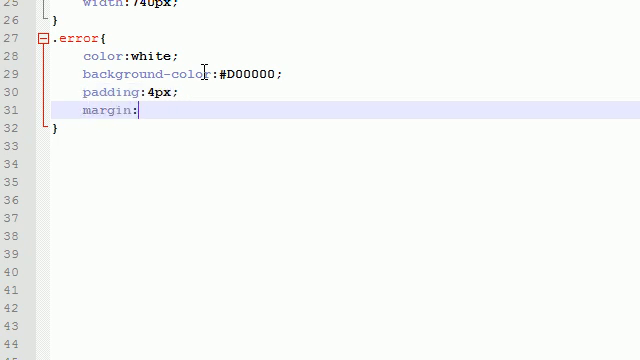
text(10px;)
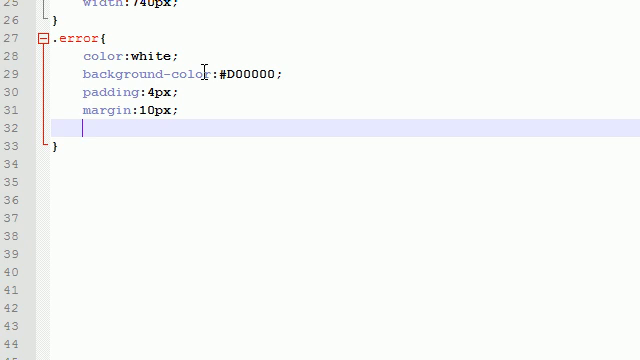
text(font-fami)
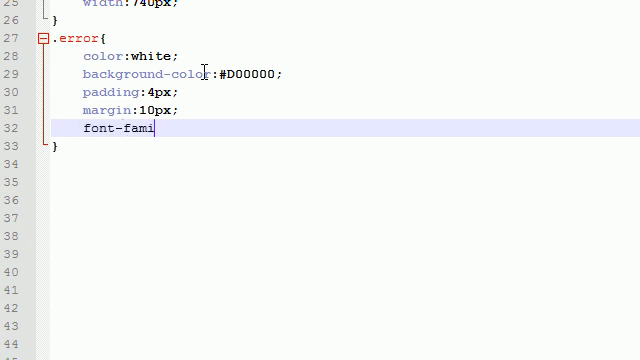
text(ly:A)
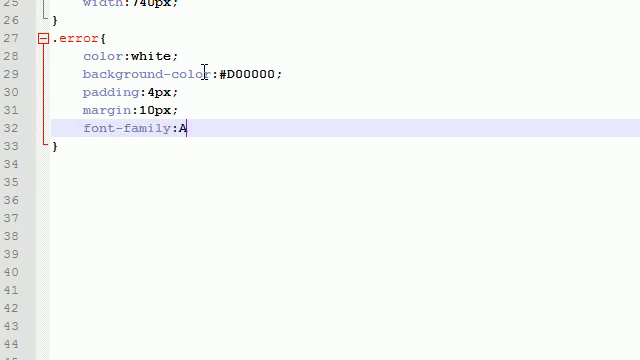
text(rial;)
text(font-weight:)
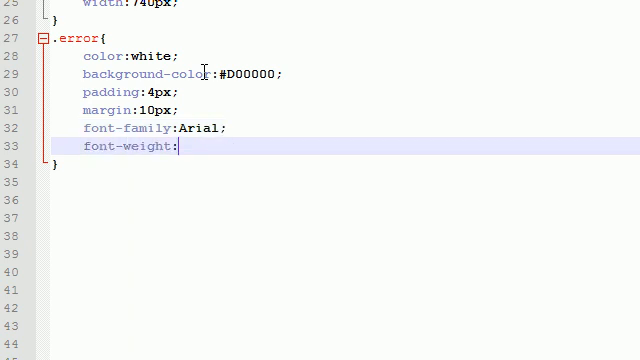
text(bold;)
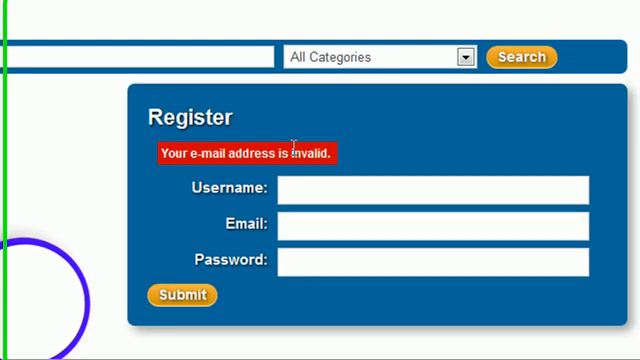
Scroll the browser page to view the white-on-red invalid e-mail message
scroll(down, 3)
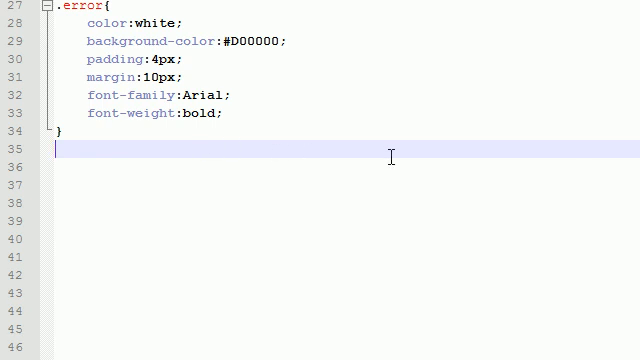
mouse_move(457, 171)
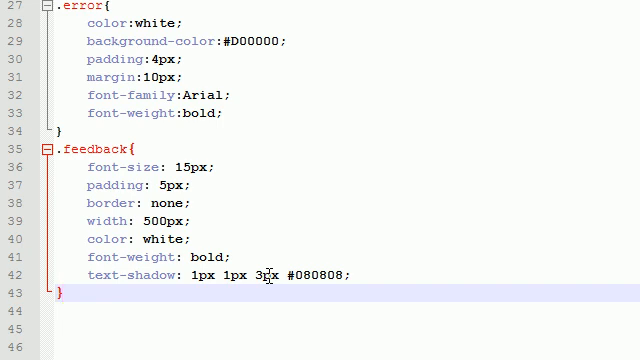
Scroll down the stylesheet to the .feedback rule below .error
scroll(down, 3)
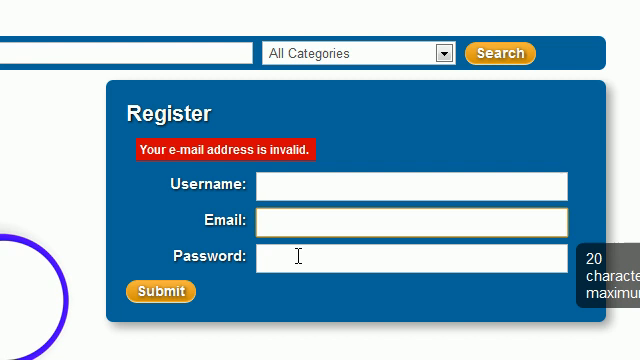
click(410, 257)
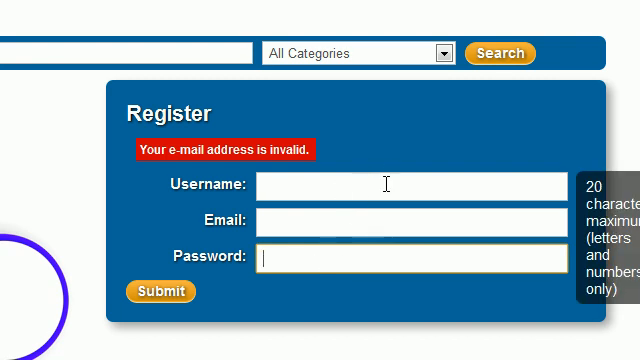
mouse_move(472, 213)
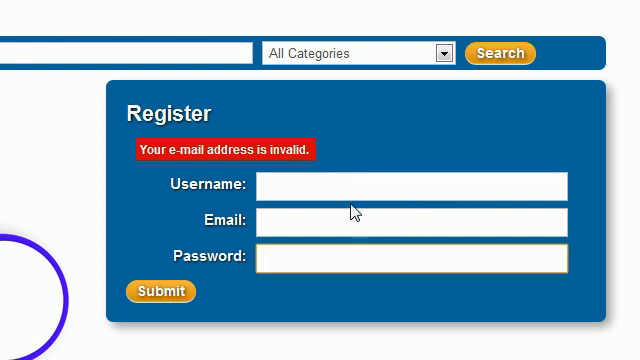
mouse_move(437, 211)
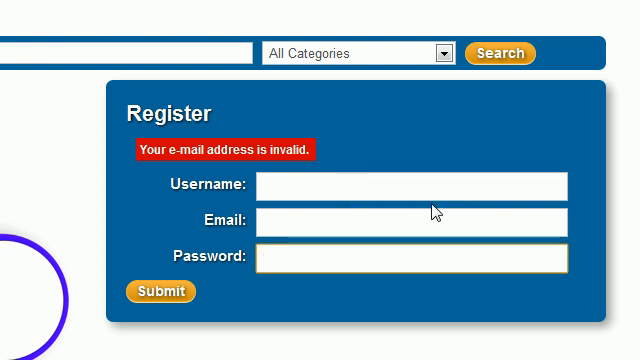
mouse_move(410, 245)
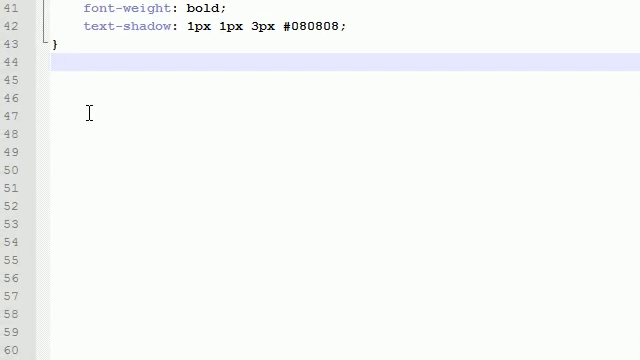
Type the .field rule with margin-bottom:7px into form.css
text(.fi)
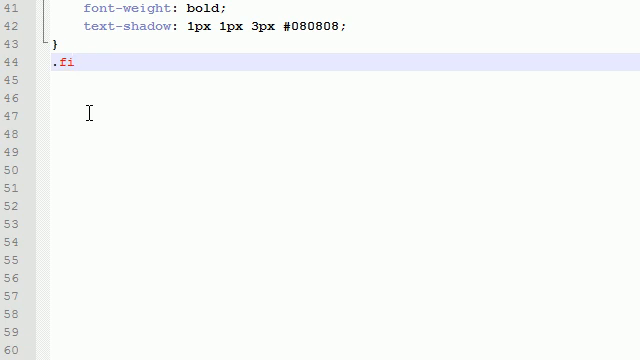
text(eld{)
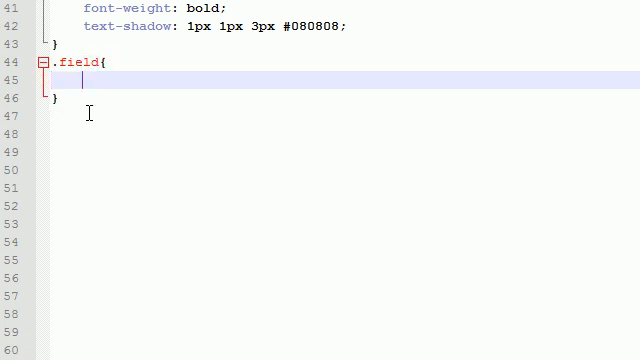
text(nargin)
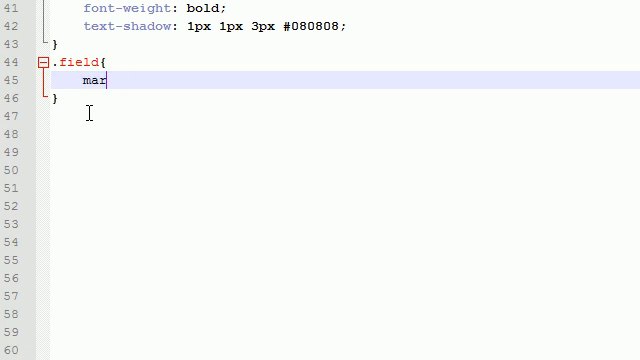
text(gin-bottom)
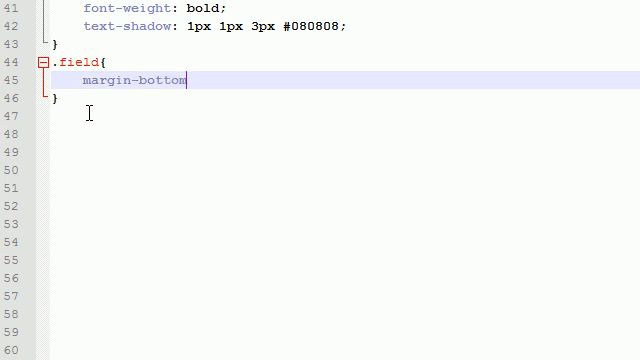
text(:7)
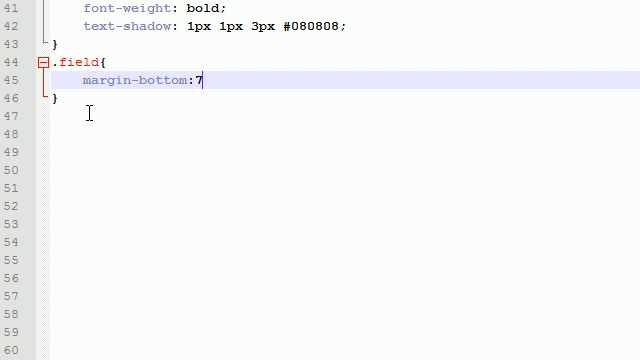
text(px;)
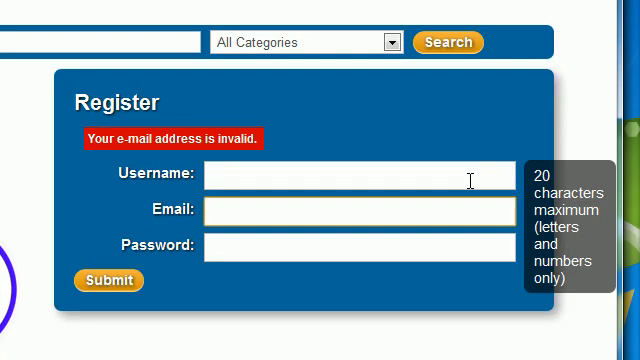
mouse_move(455, 175)
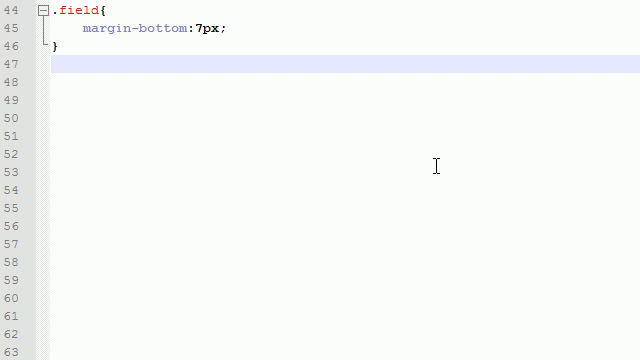
Type the .field:hover .hint selector with its opening brace on line 47
text(.)
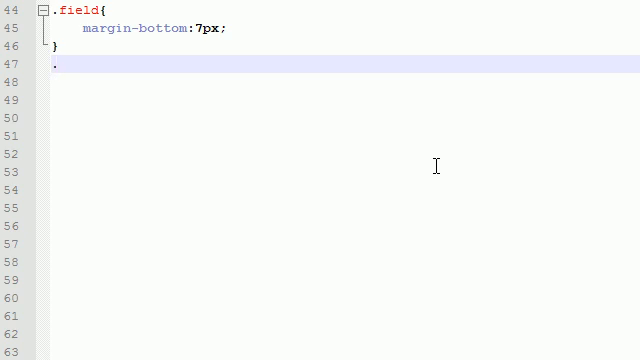
text(f)
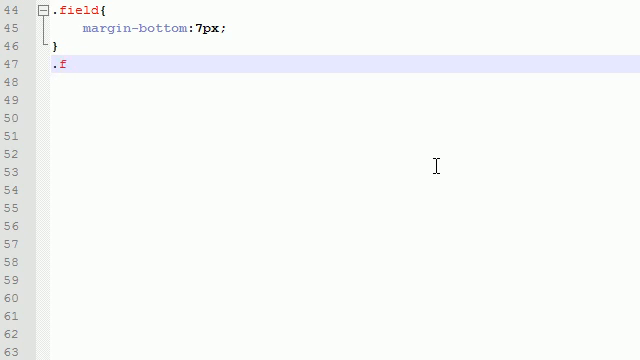
text(ield:hove)
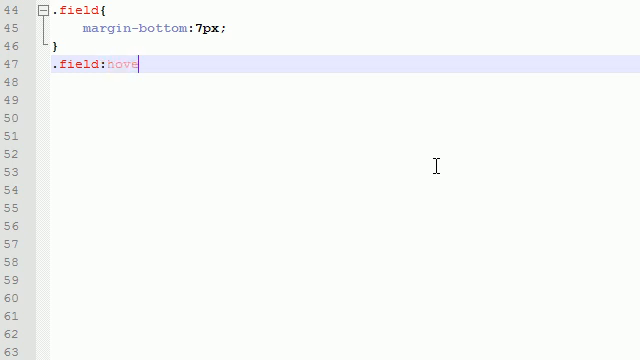
text(r)
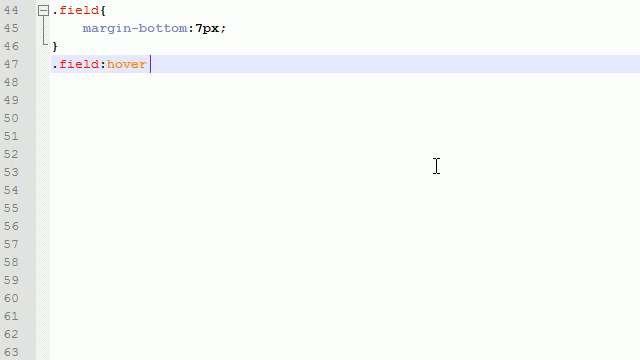
text(.hint)
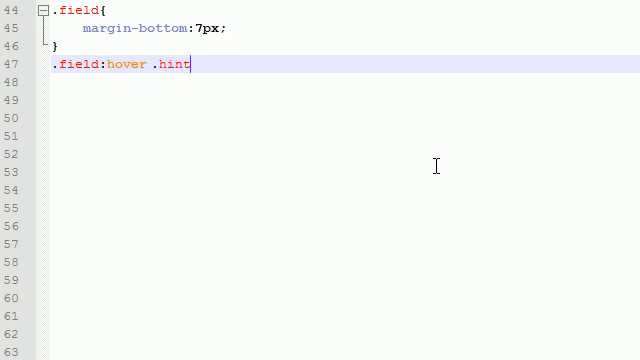
text({)
click(345, 82)
text(pos)
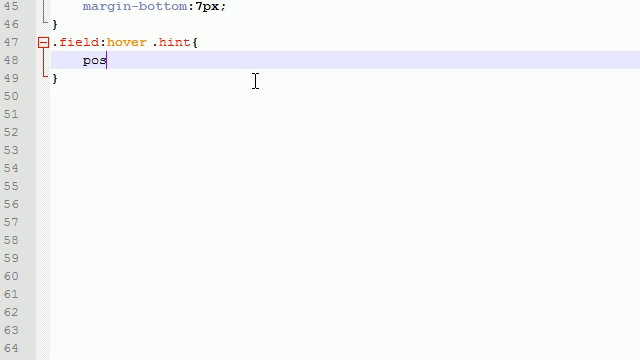
Set the hover hint to position absolute and display block
text(ition:absolu)
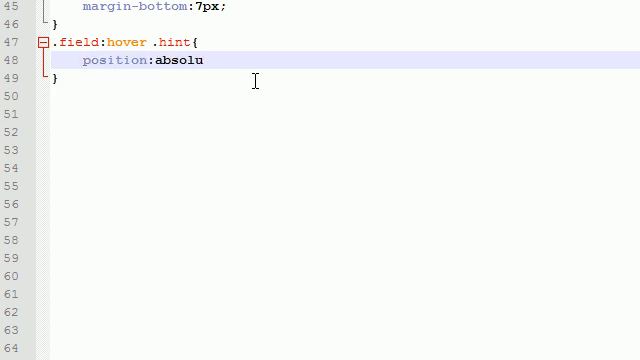
text(te;)
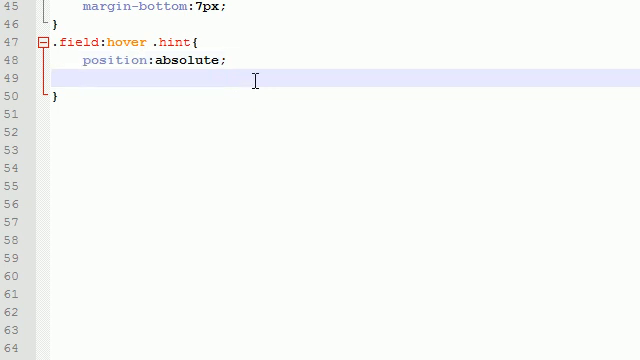
text(di)
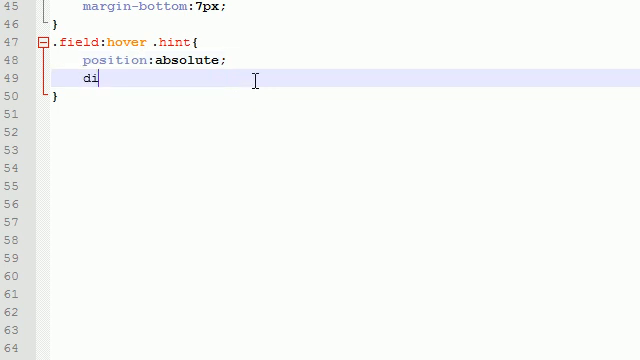
text(splay:bl)
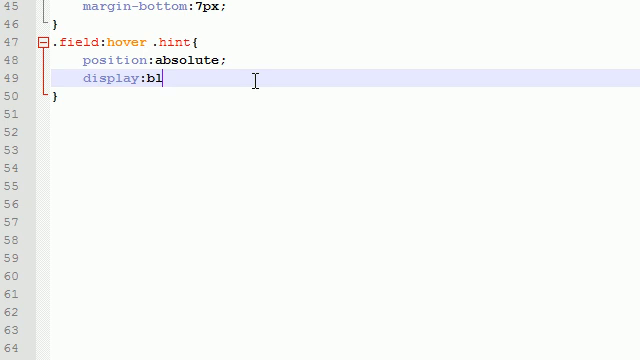
text(ock;)
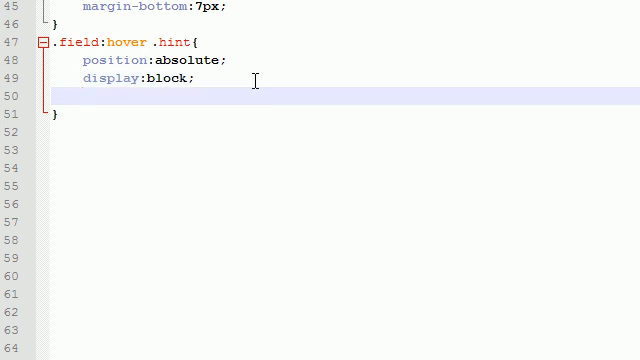
Add margin:-30px 0 0 650px to the hover hint rule
text(margin)
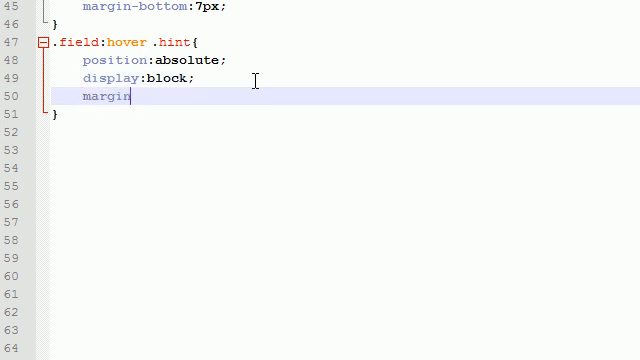
text(:)
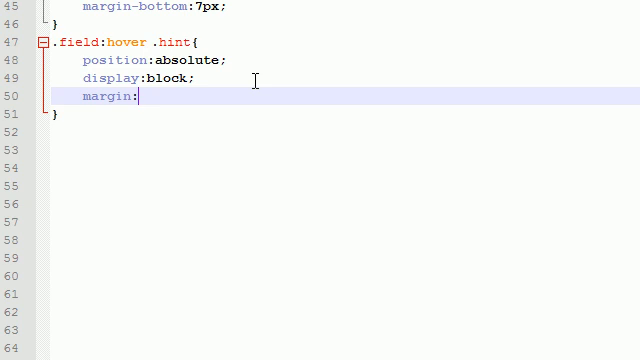
text(-30)
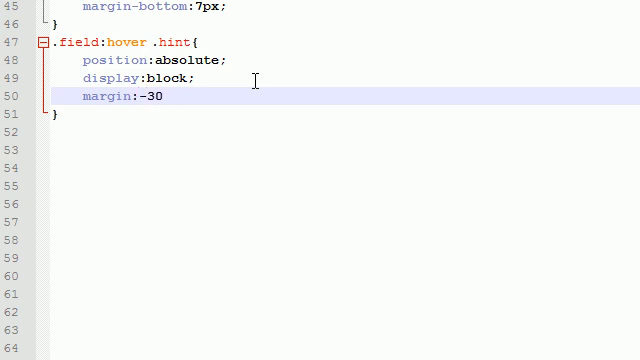
text(px)
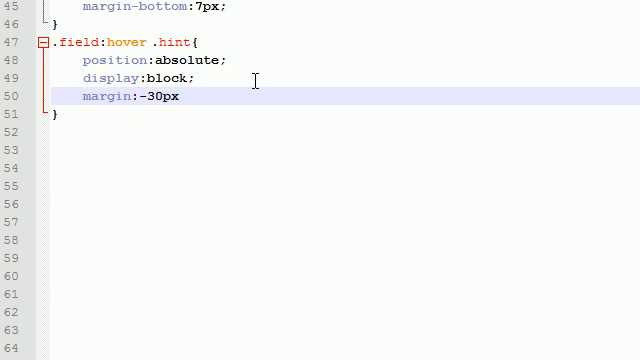
text(0 0)
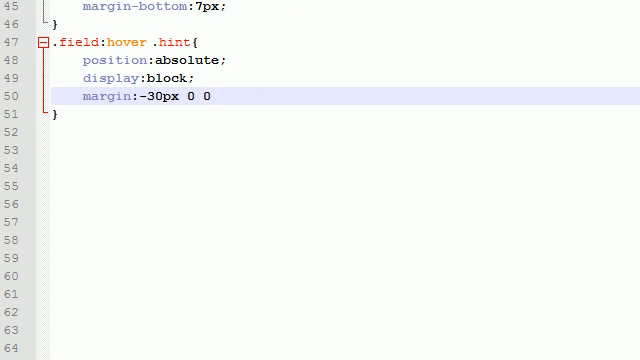
scroll(down, 3)
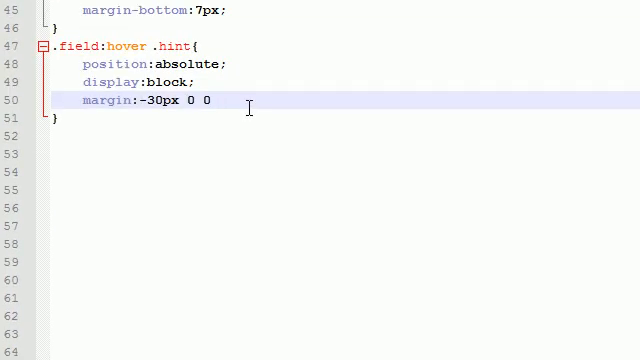
text(650)
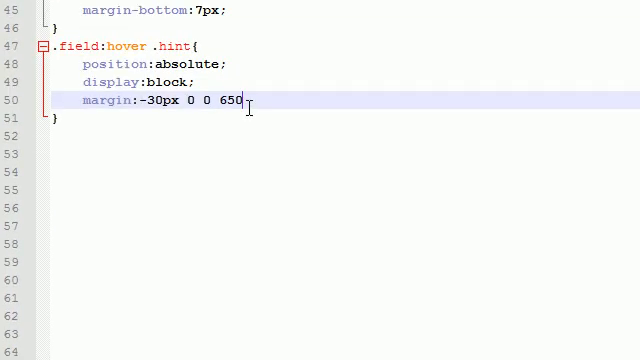
text(px;)
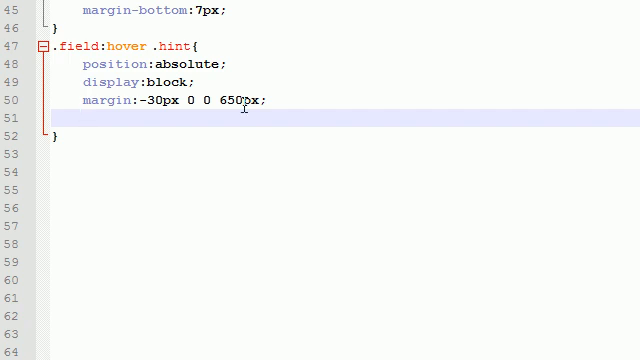
Give the hint 15px font size, white color, 7px 10px padding, and type background
text(font-size)
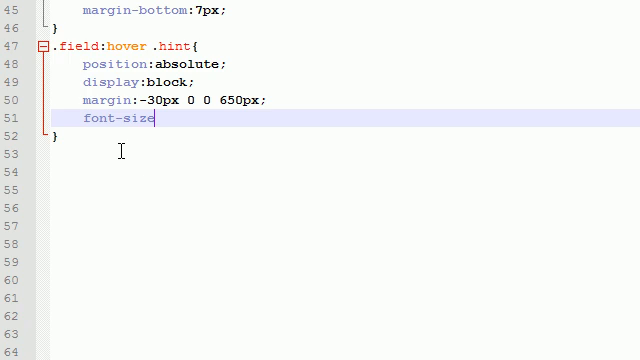
text(:15px;)
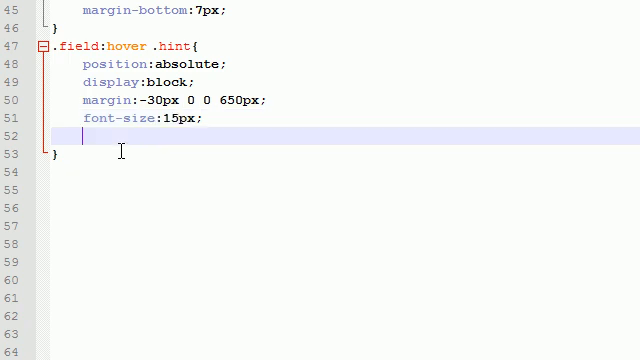
text(color)
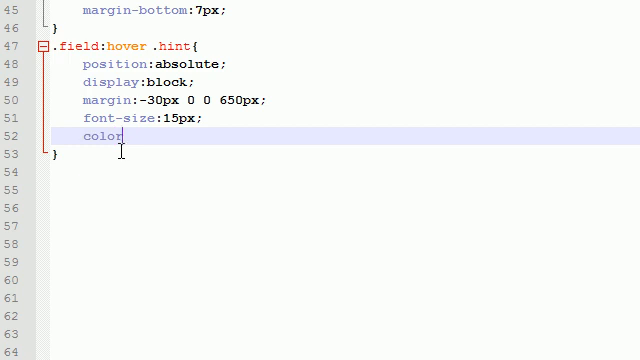
text(:white;)
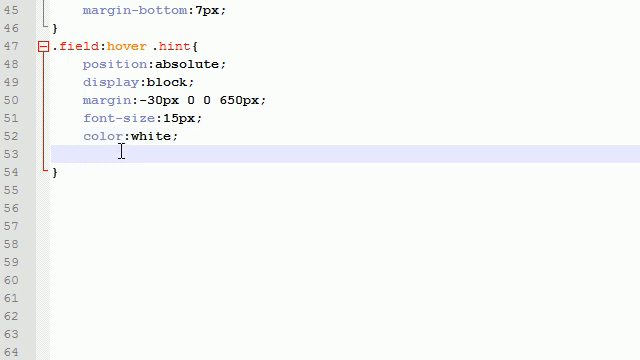
text(padding:)
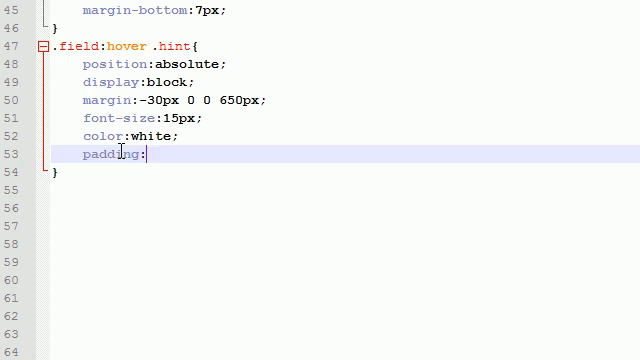
text(7px)
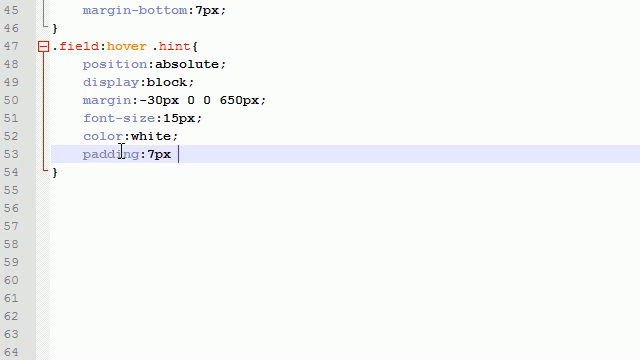
text(10px;)
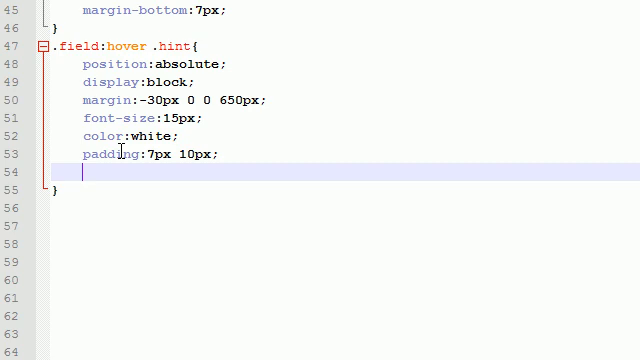
text(background)
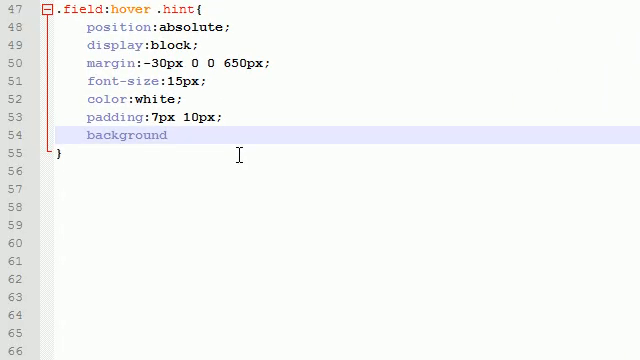
Set the hint's background to semi-transparent black rgba(0,0,0,0.6)
text(:)
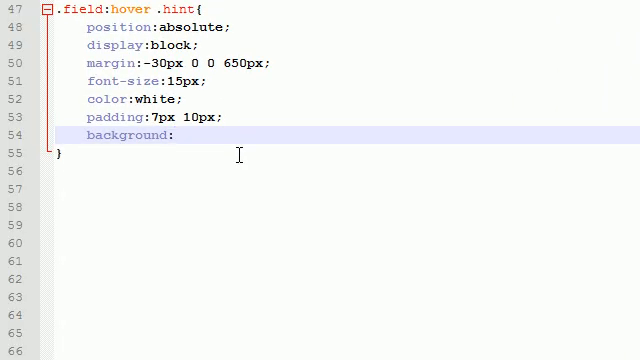
text(rgba)
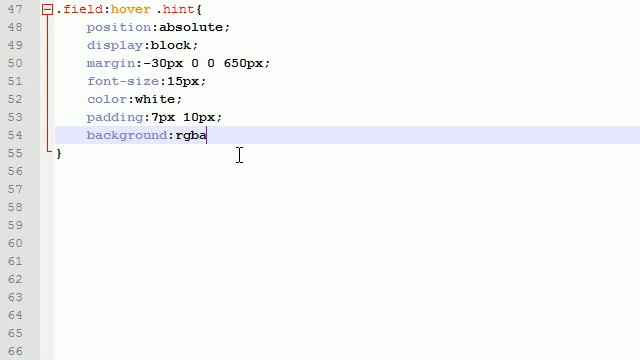
text(();)
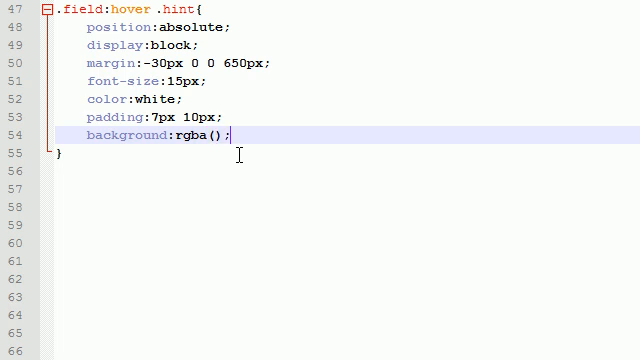
text(0)
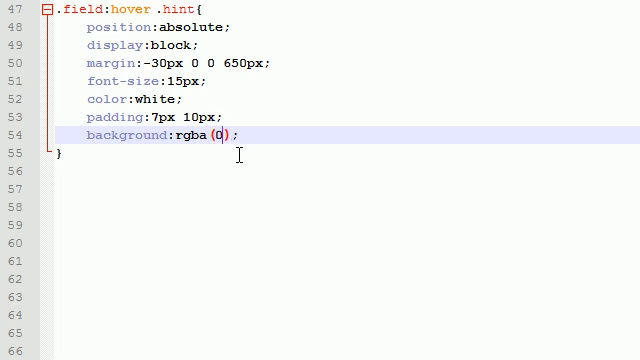
text(,0,0,)
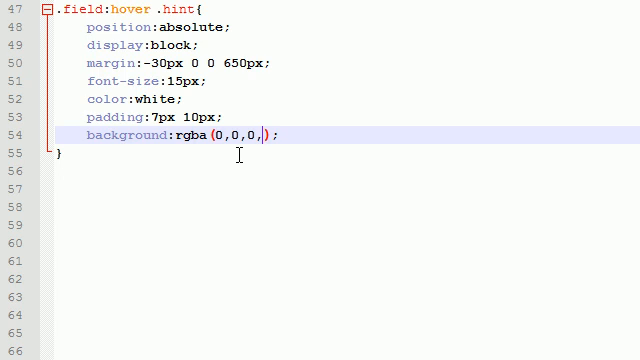
text(0.)
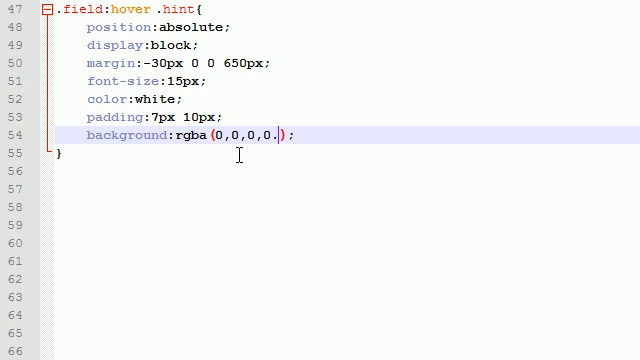
text(6)
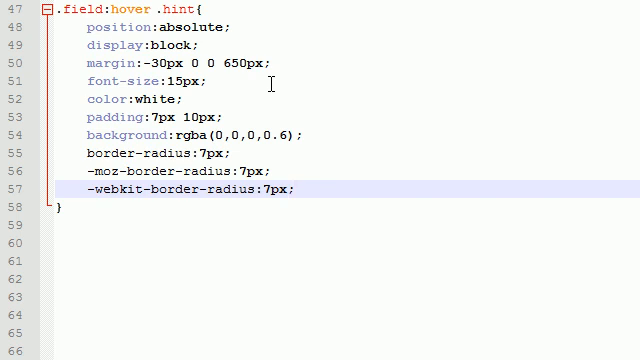
mouse_move(247, 191)
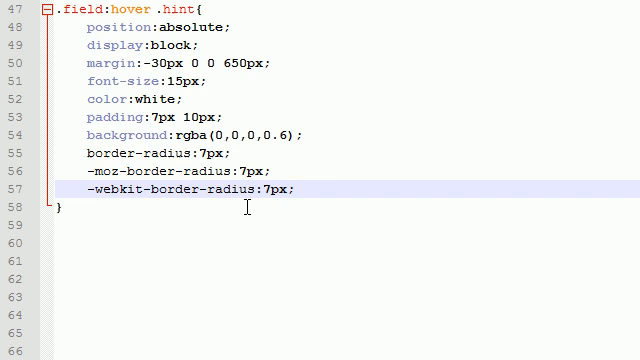
Place the cursor at the end of the -webkit-border-radius line in the hover hint rule
click(297, 189)
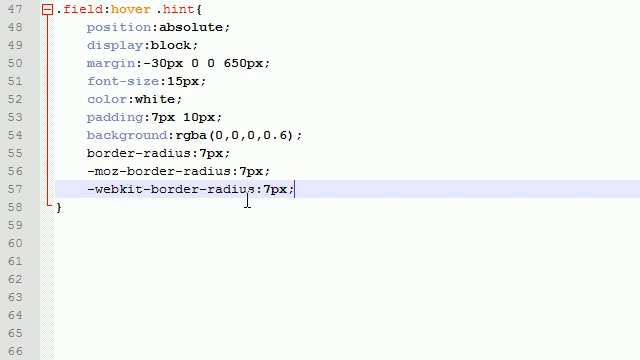
mouse_move(128, 224)
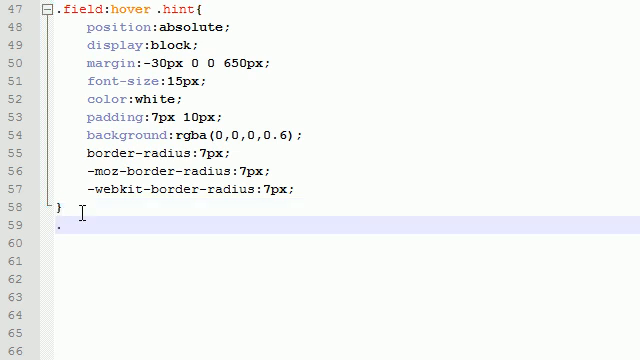
Type a .hint rule with display:none below the hover hint rule
text(.hint{)
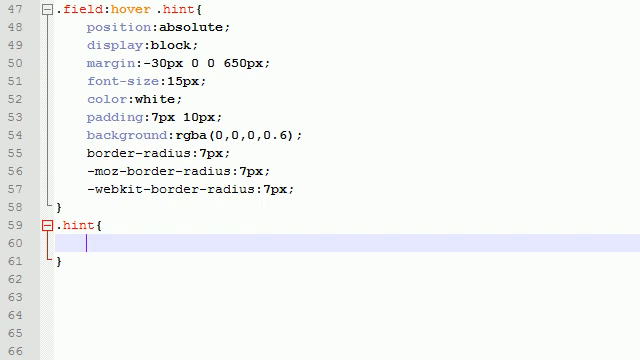
text(display:non)
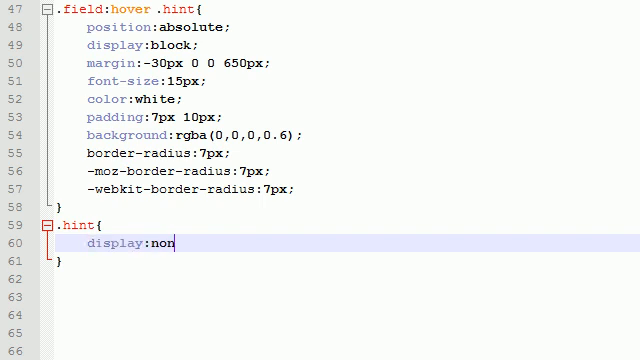
text(e;)
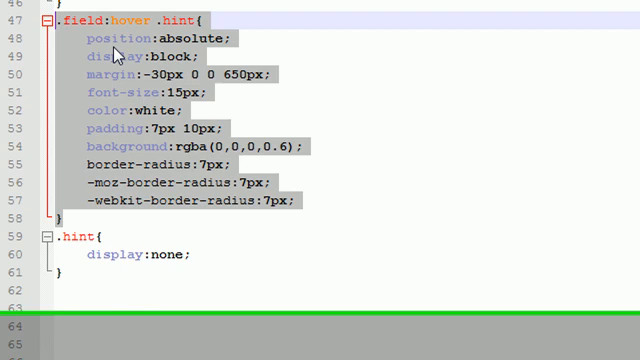
scroll(down, 3)
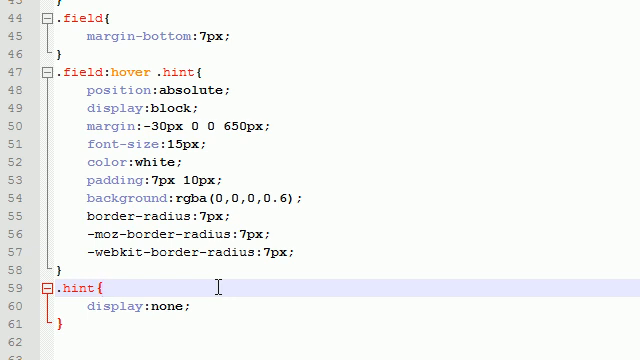
mouse_move(227, 275)
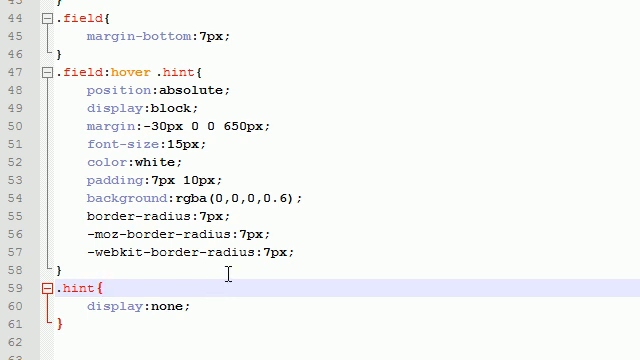